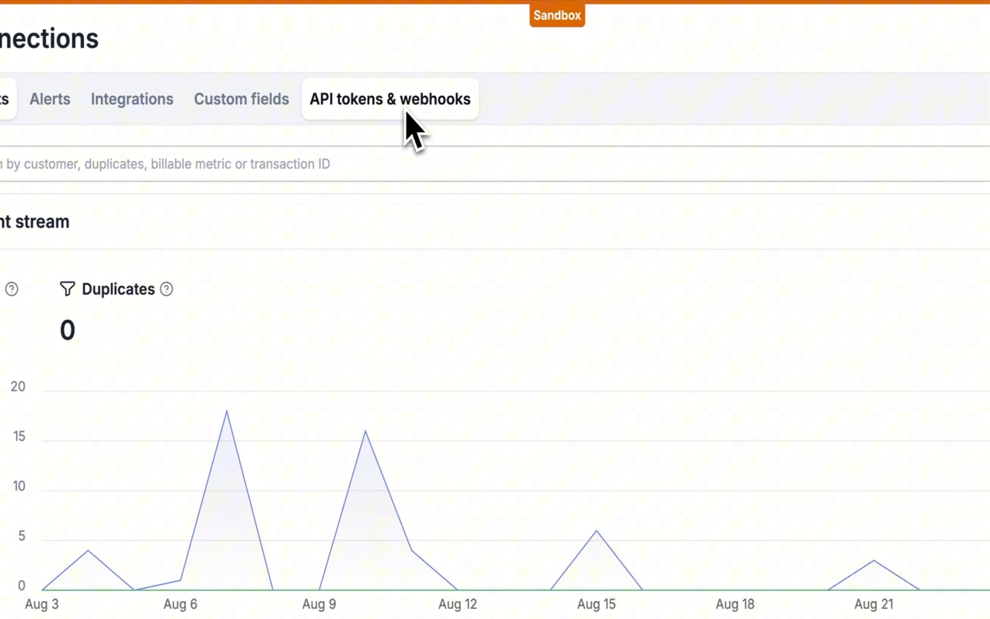
Step: Create a new sandbox API token named 'Metronome billing demo' under API tokens & webhooks
left_click(390, 99)
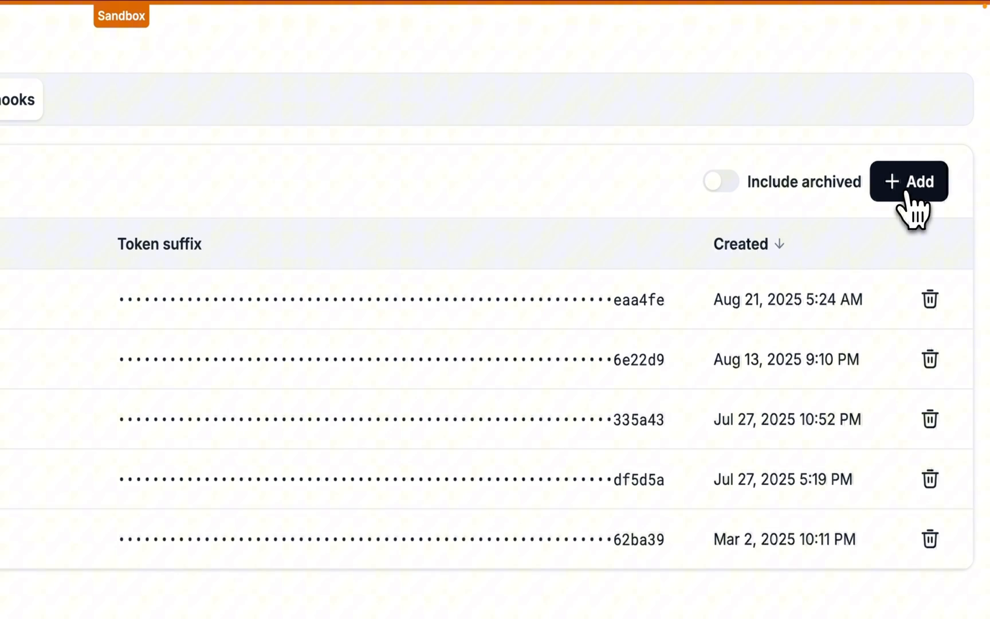
left_click(909, 182)
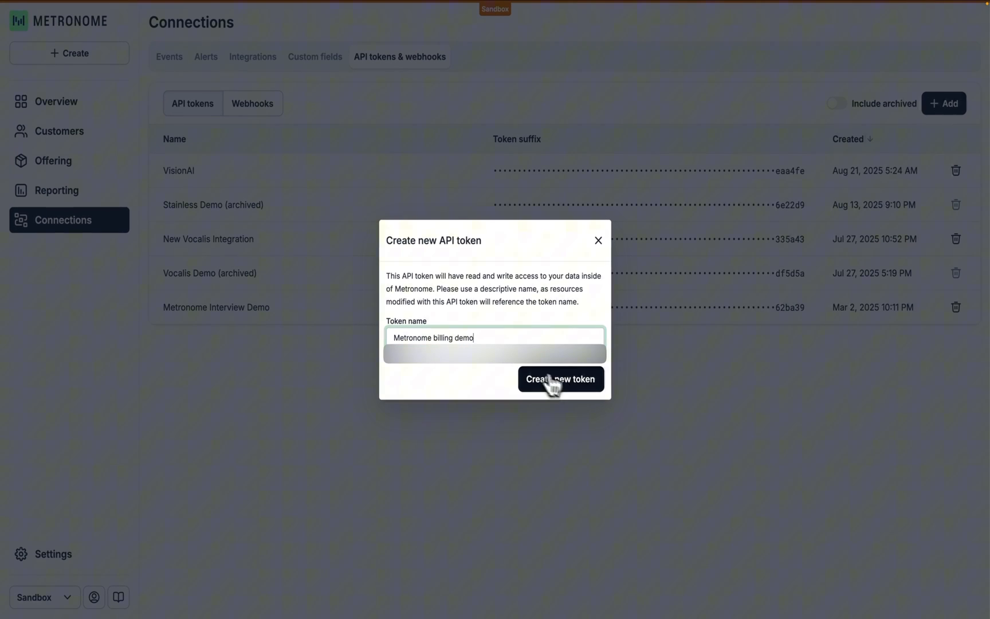
left_click(560, 379)
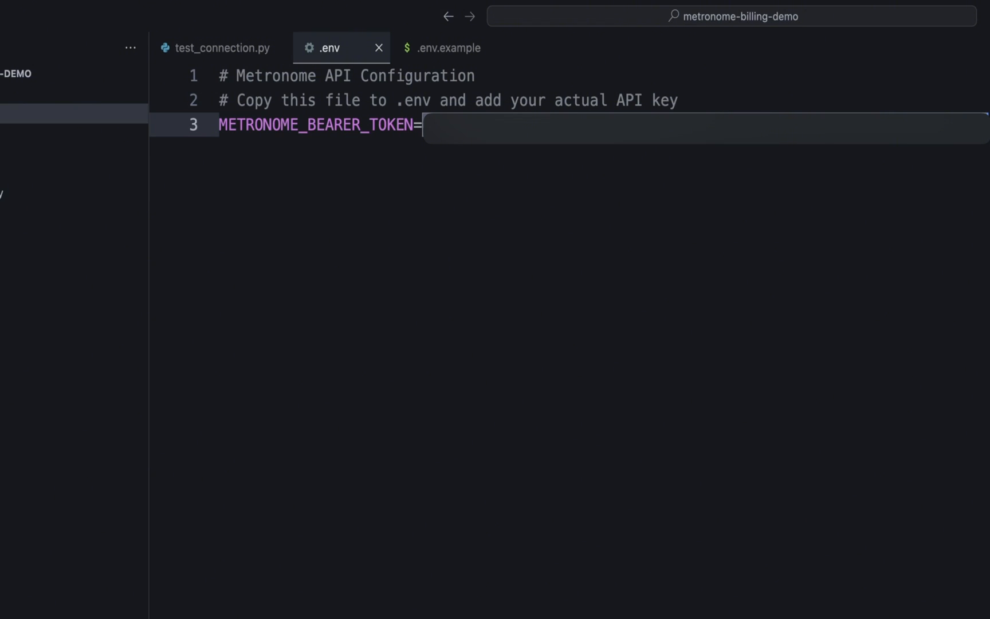
Step: In test_connection.py, import os and Metronome/AuthenticationError and add the .env loading comment
left_click(20, 53)
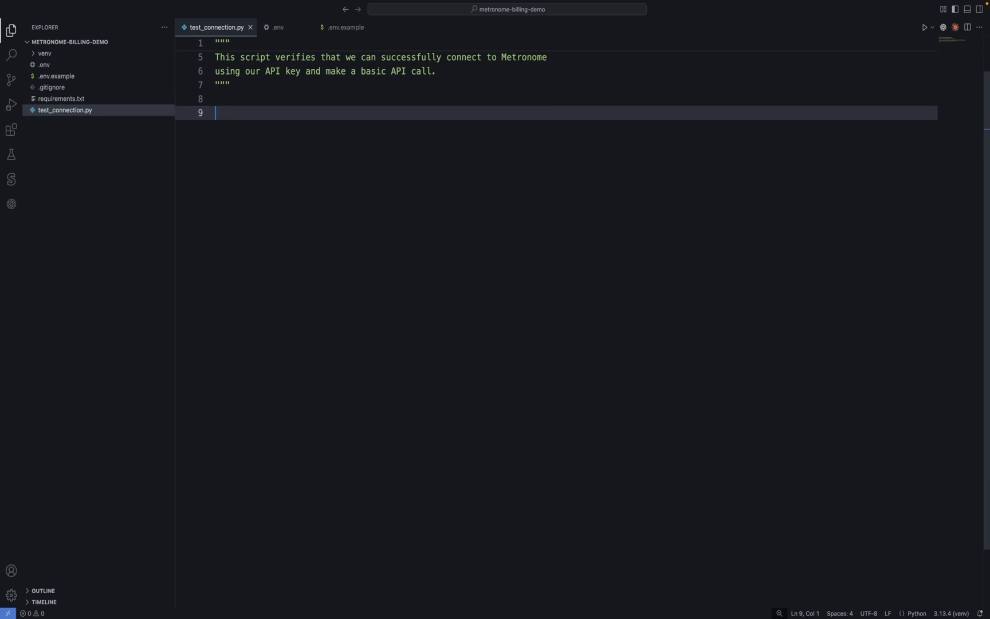
type("import os")
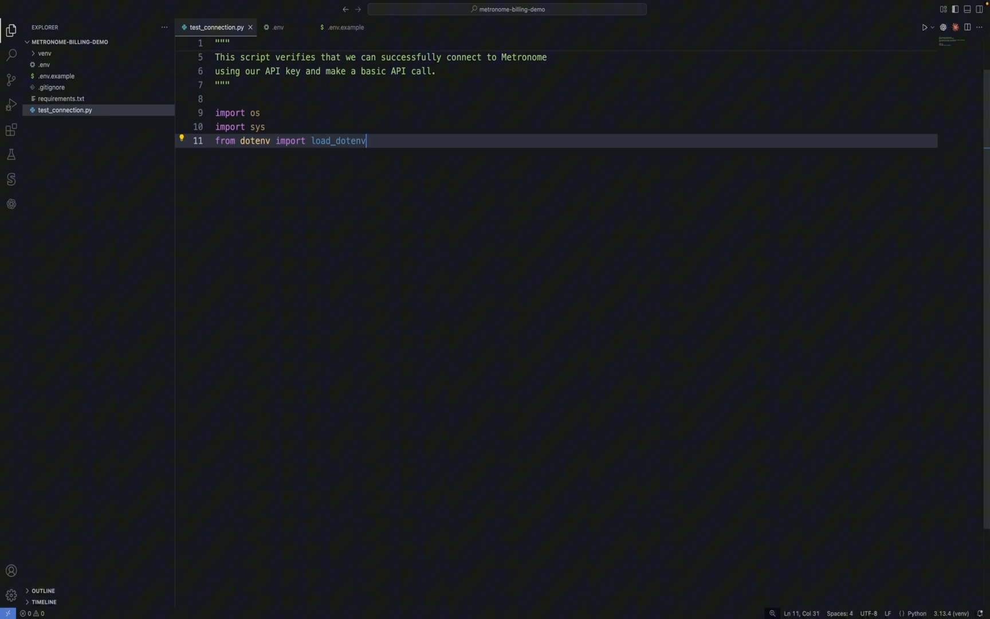
type("from metronome import Metronome, AuthenticationError")
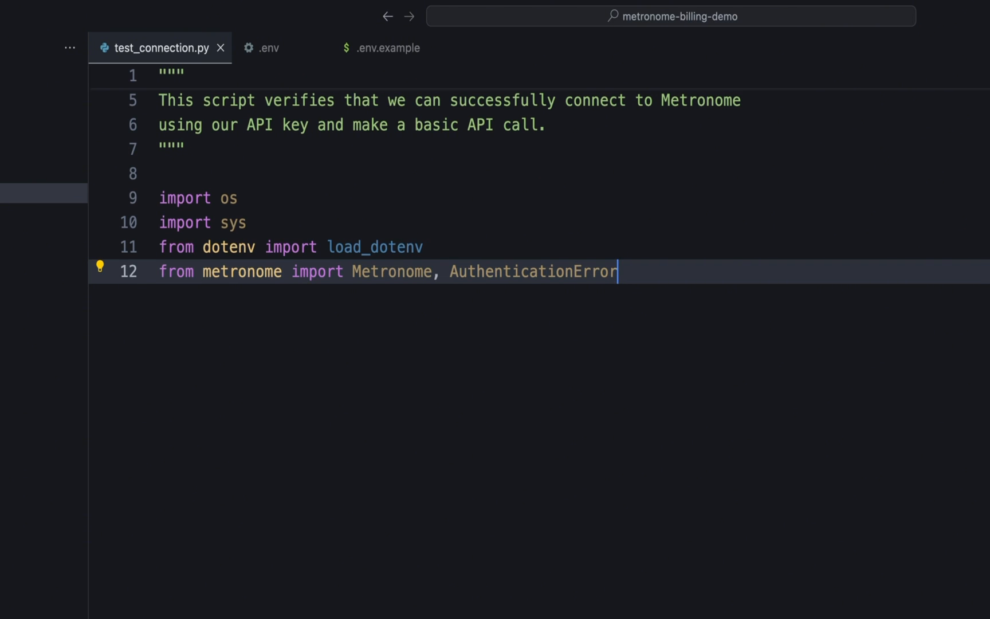
key("enter")
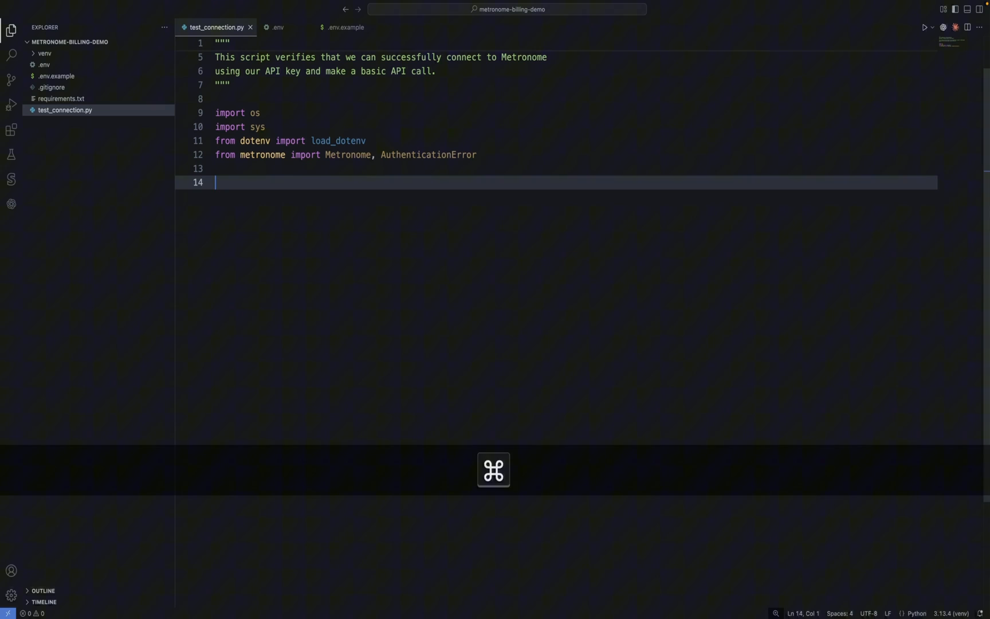
type("# Load environment variables from .env file")
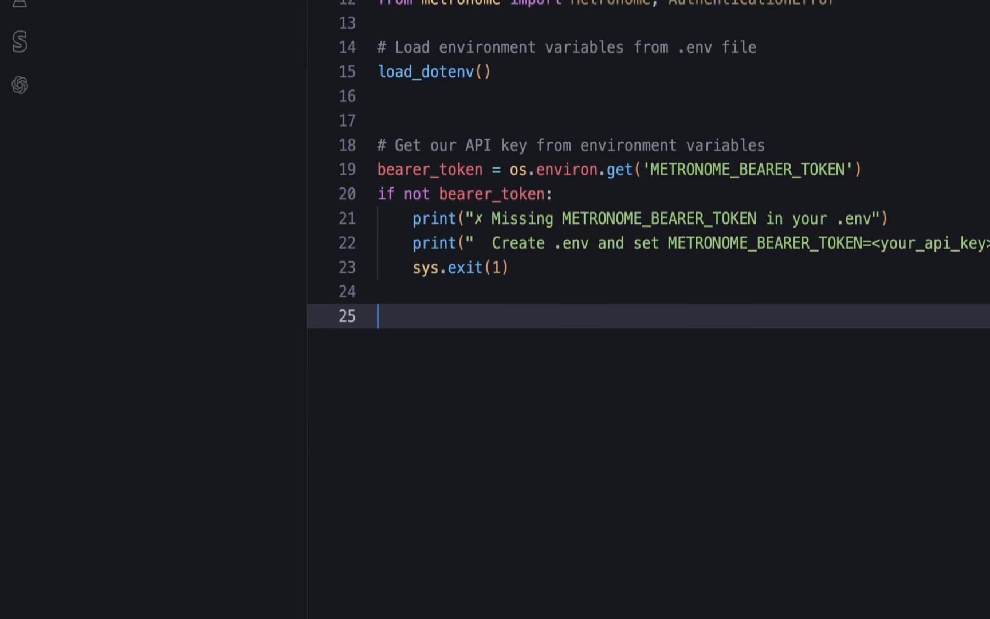
Step: Initialize the client as client = Metronome(bearer_token=bearer_token) with its comment
type("client =")
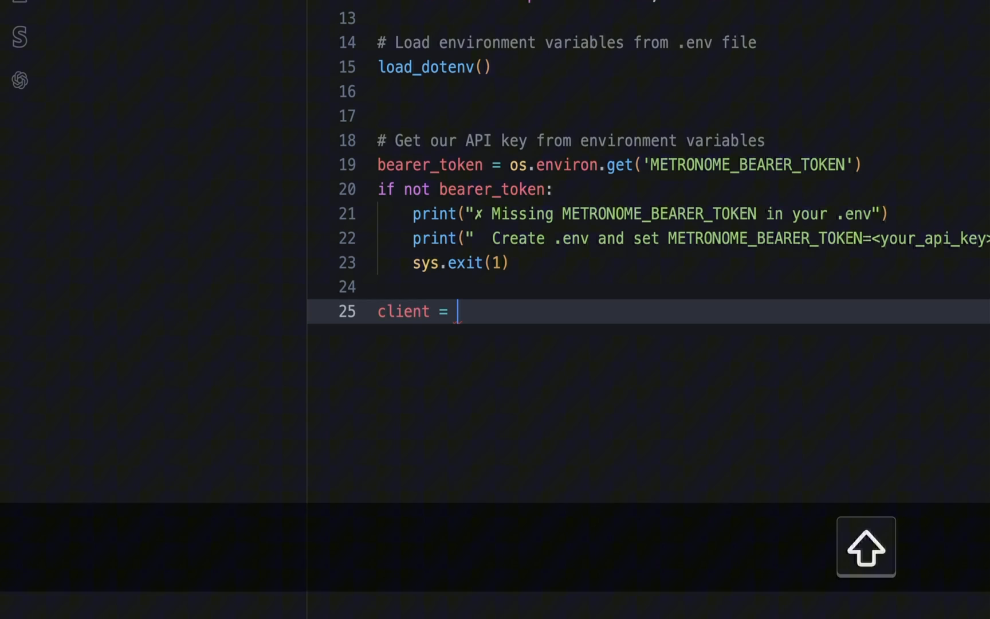
type("Metronome(")
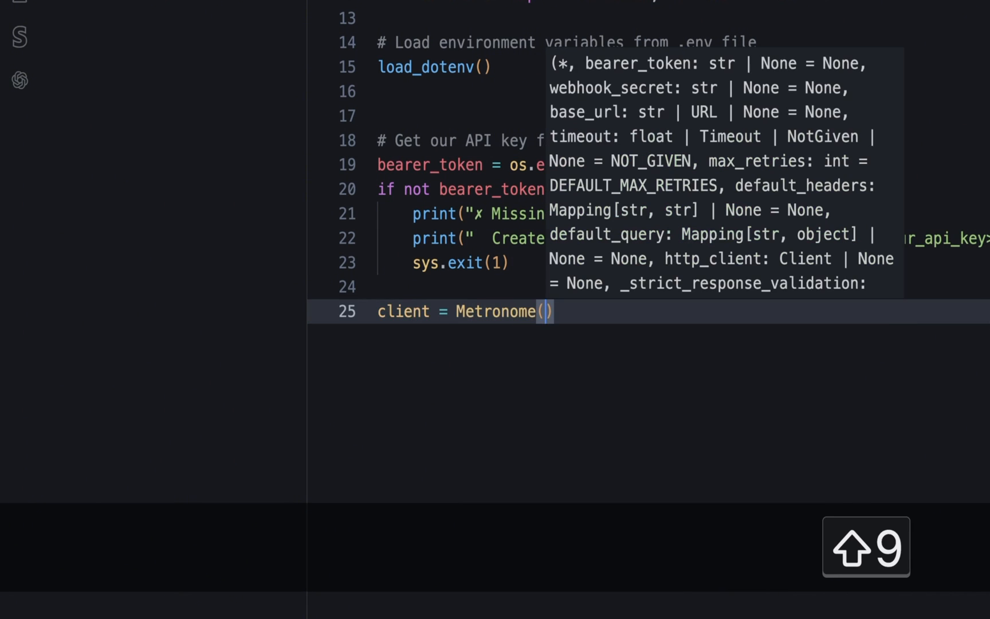
type("bearer_token=bearer_token")
type("# Initiali")
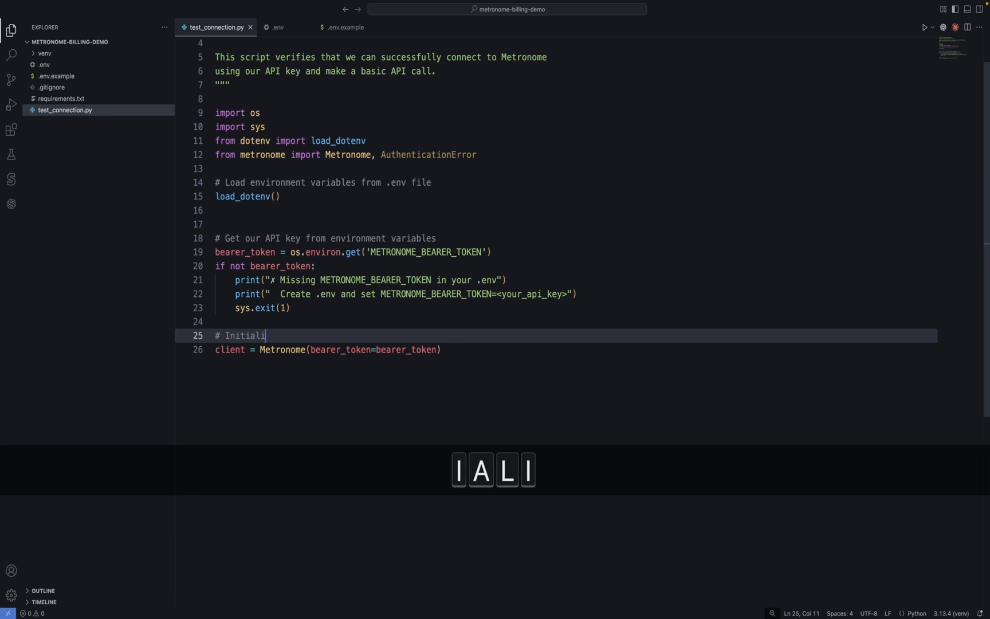
type("ze the Metronome client")
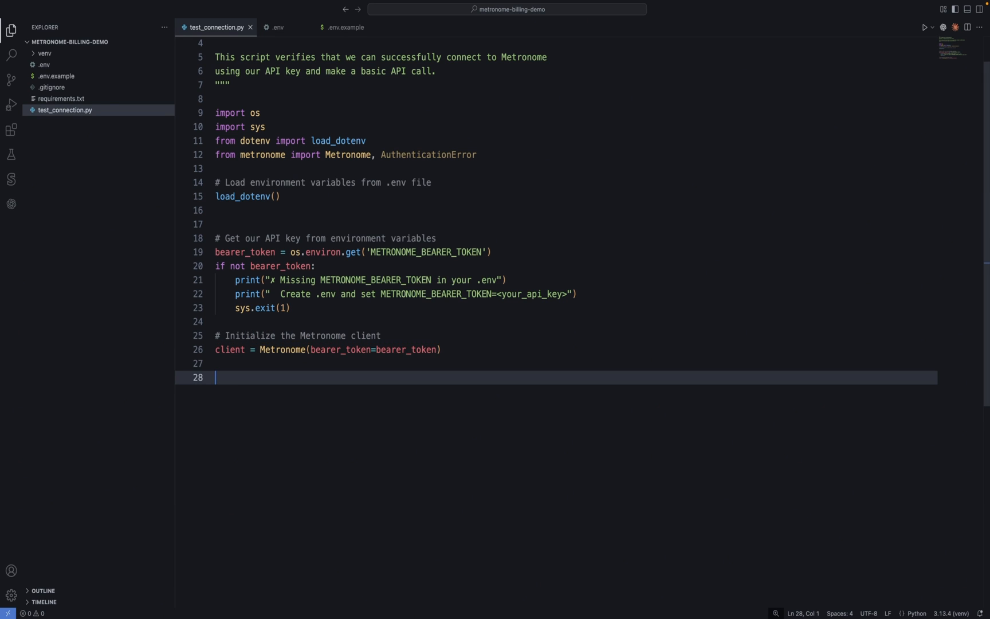
Step: Add a try/except block whose try begins response = client.v1.customers
type("try")
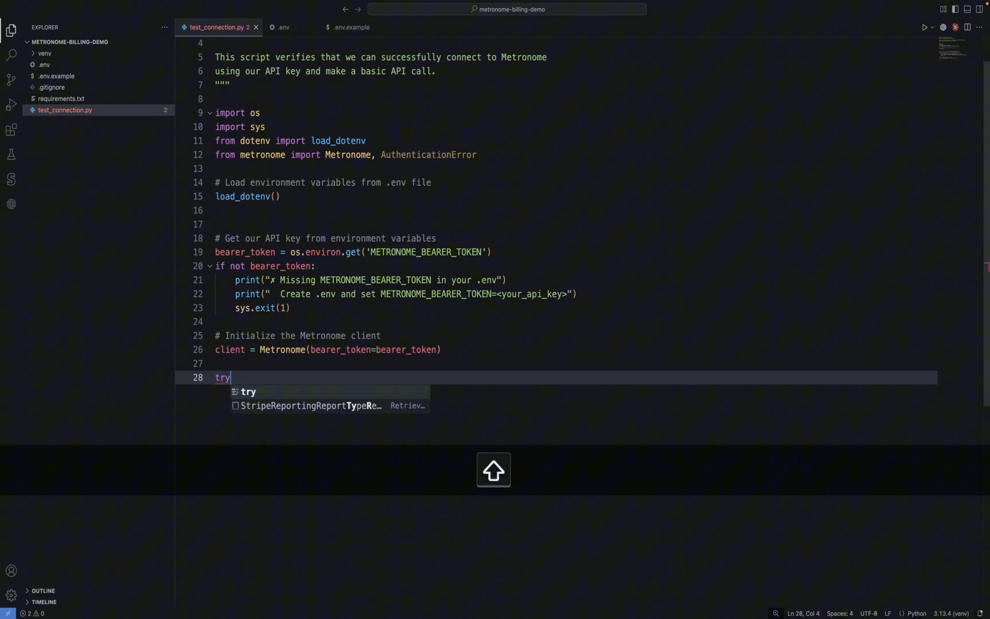
type("except:")
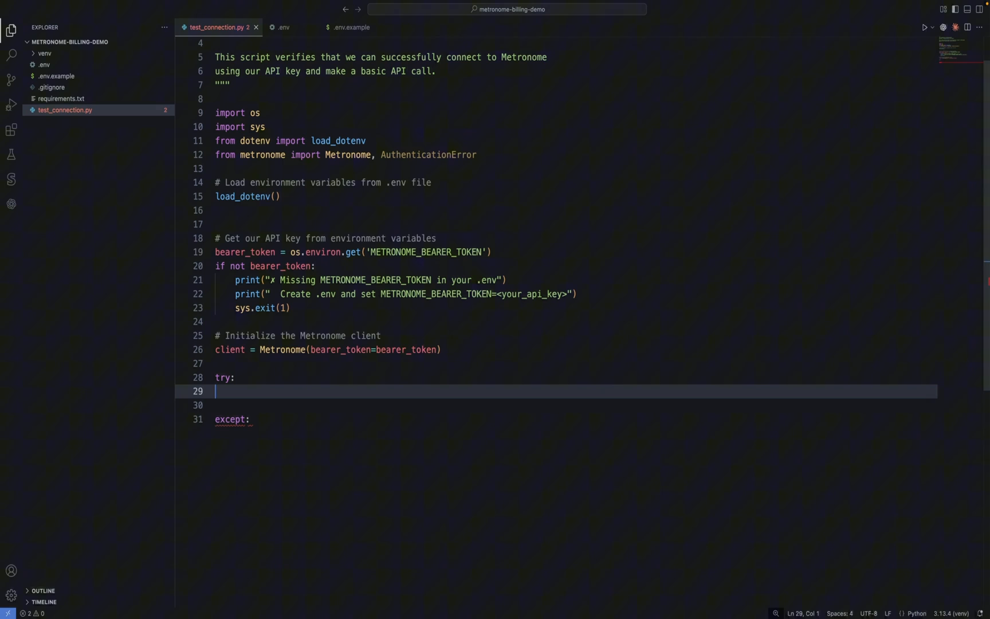
key("Tab")
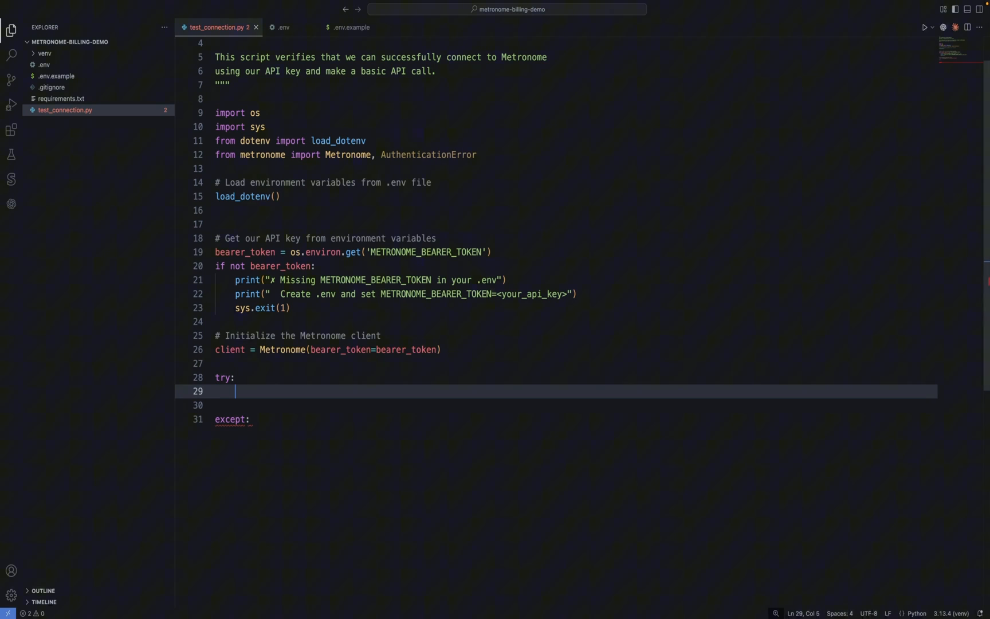
key("Backspace")
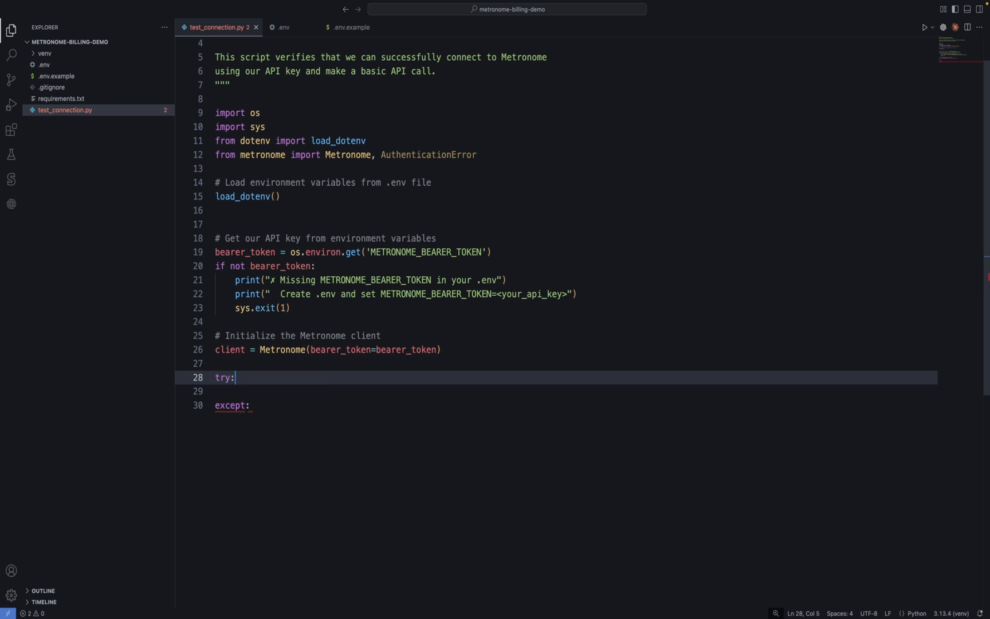
type("response = client.v1")
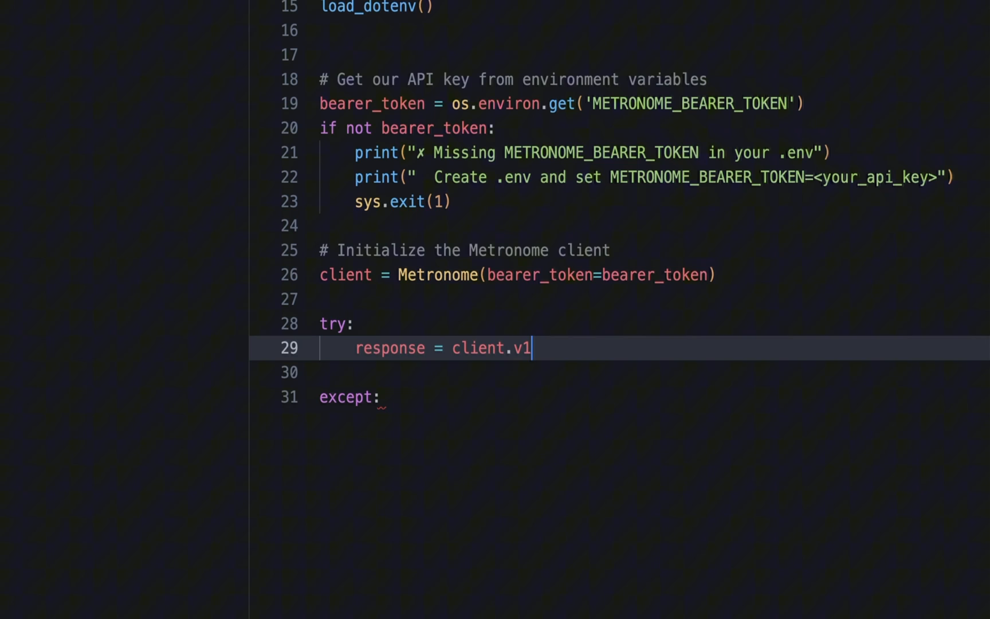
type(".customers")
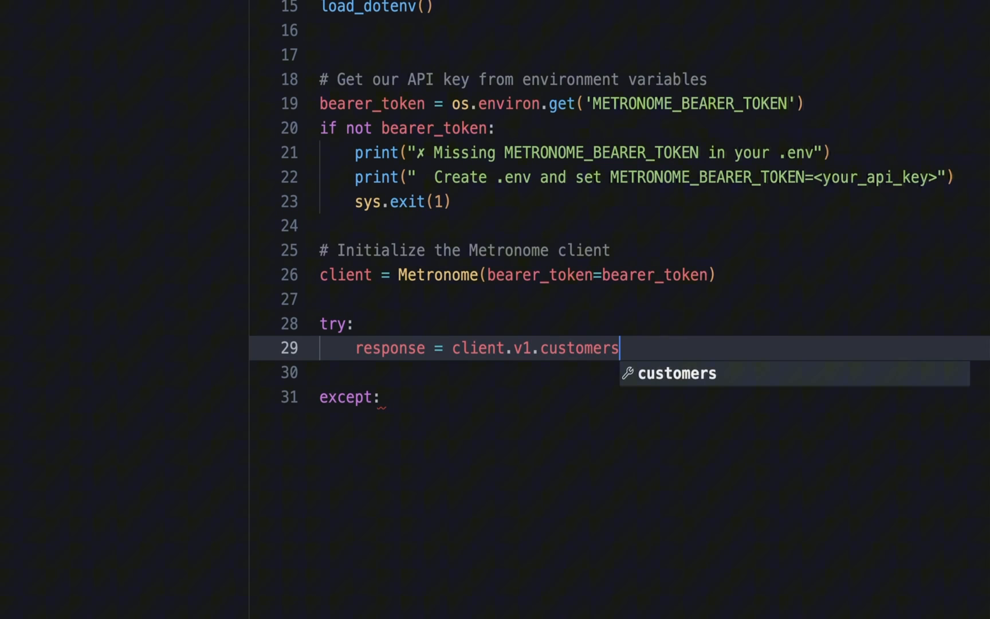
type(".")
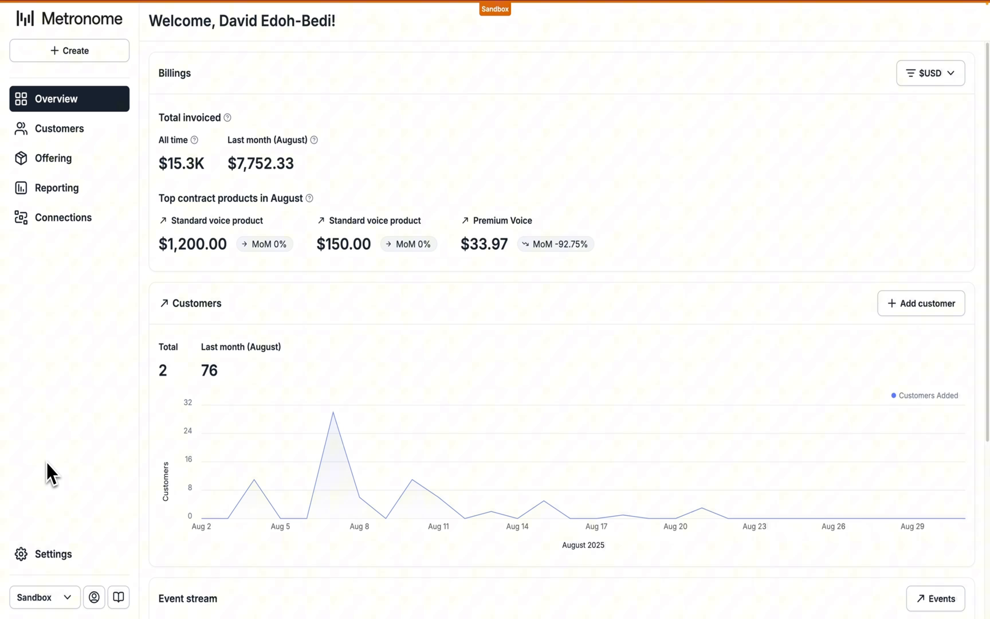
Step: Show the Customers list in Metronome to verify the customer record
left_click(58, 128)
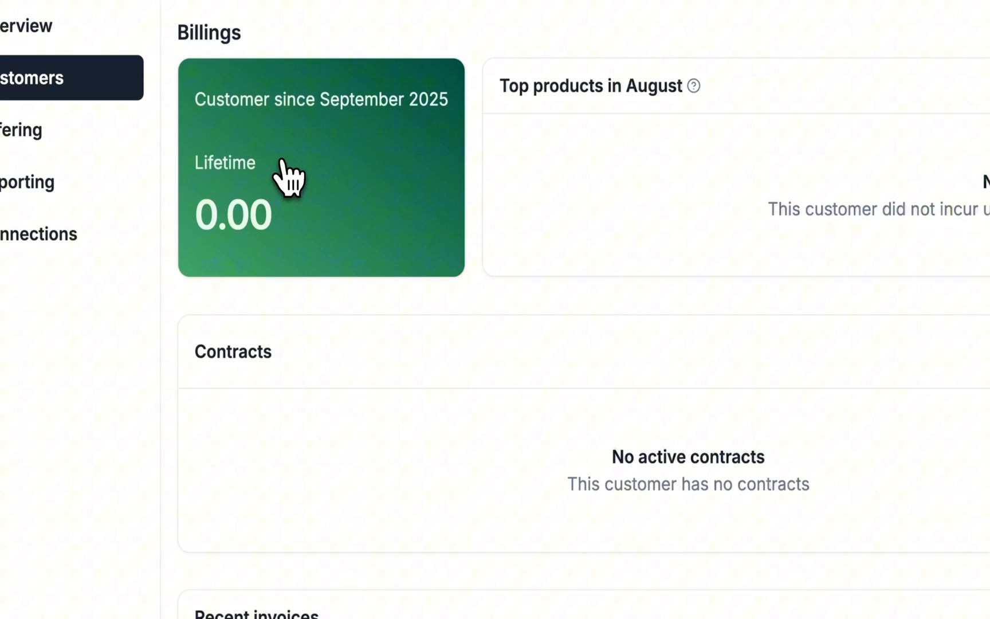
mouse_move(565, 332)
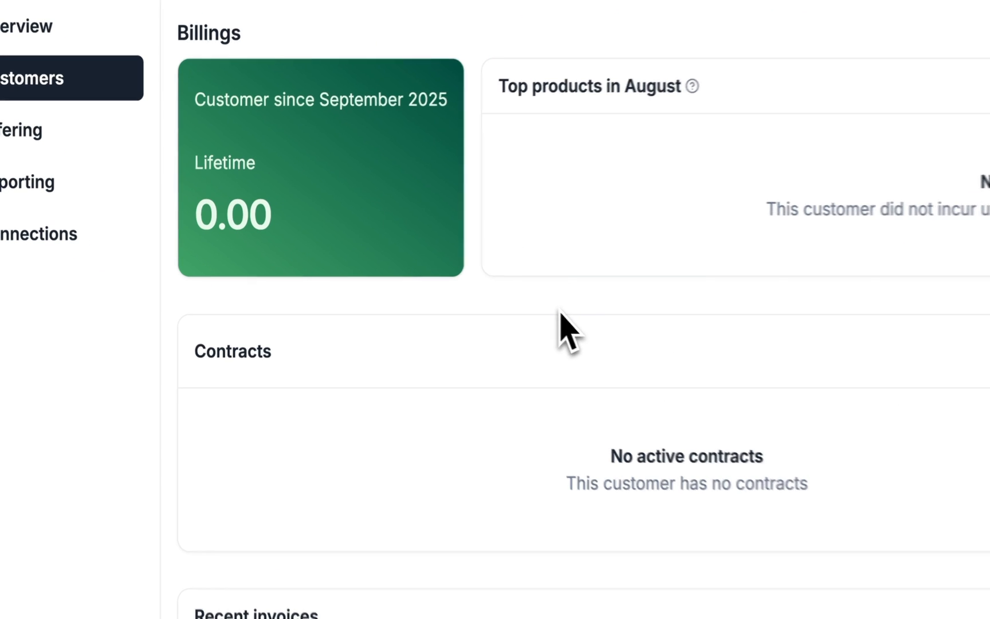